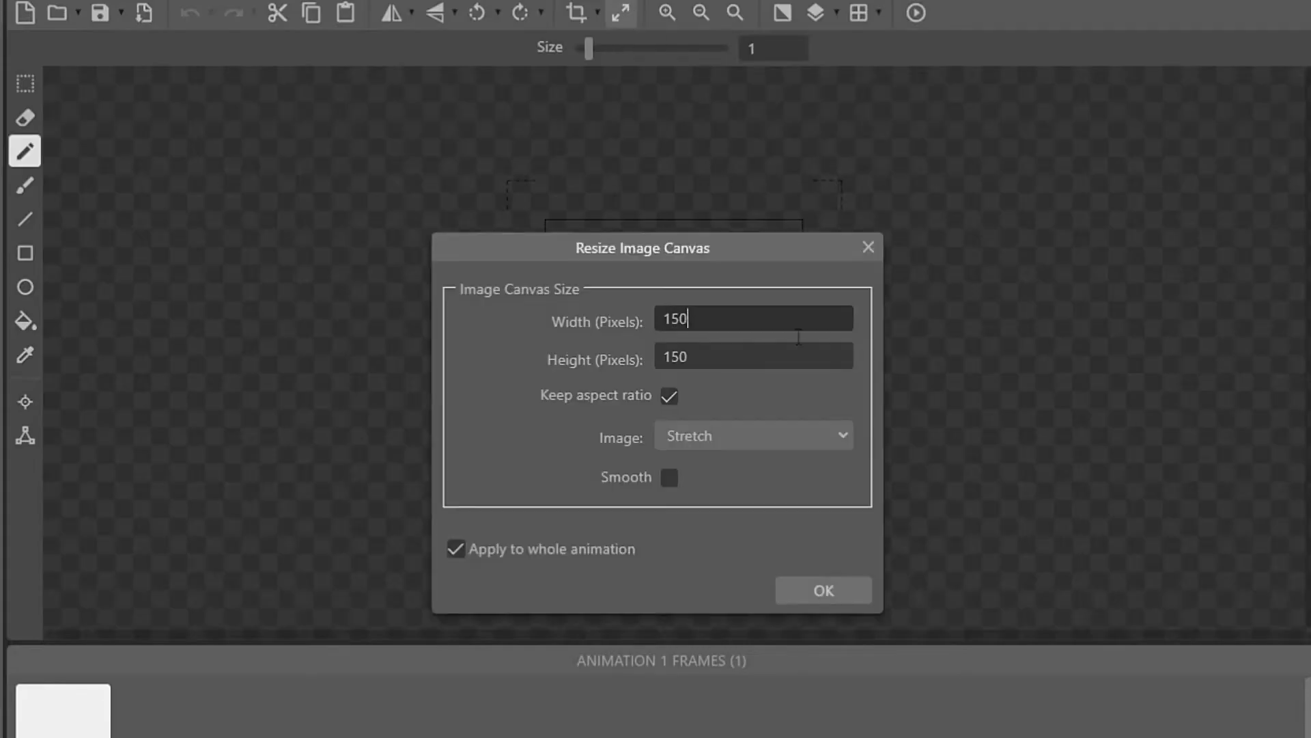
Confirm the 150×150 canvas, draw a border edge, and browse pixel dragon reference images.
click(823, 589)
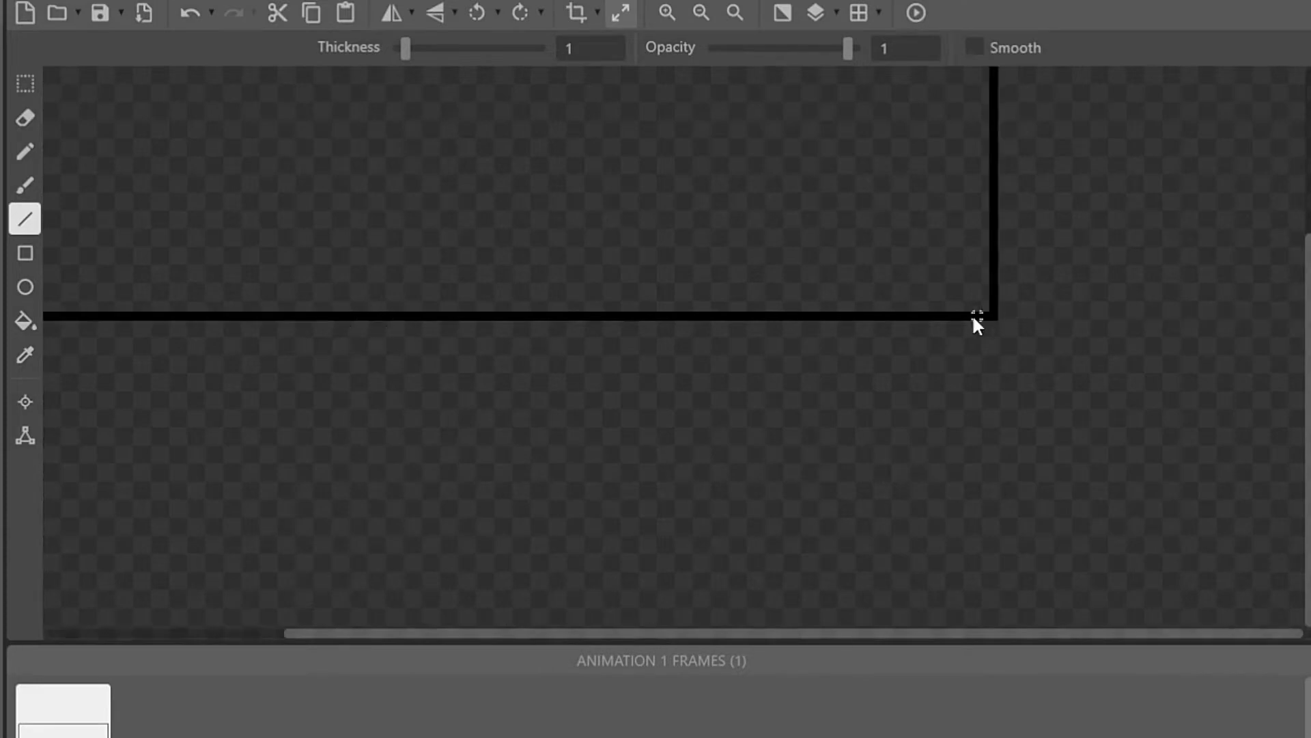
click(25, 322)
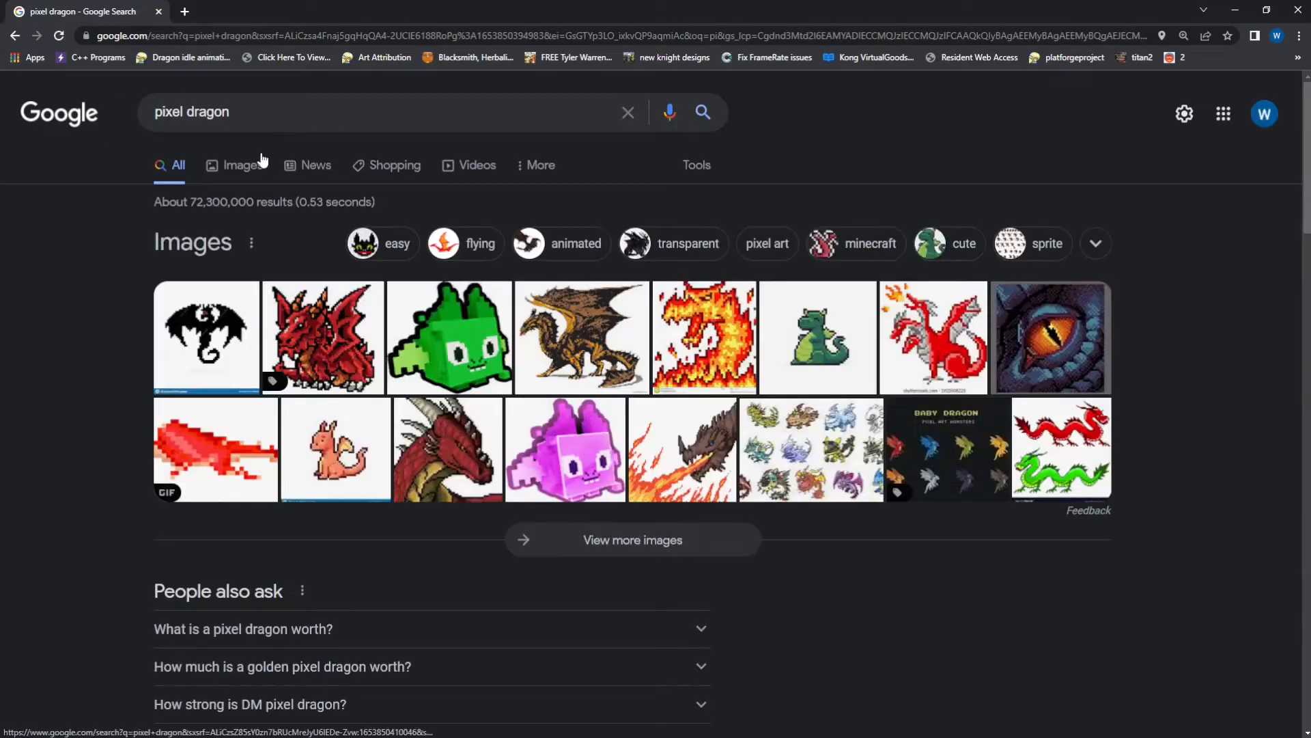
click(1049, 337)
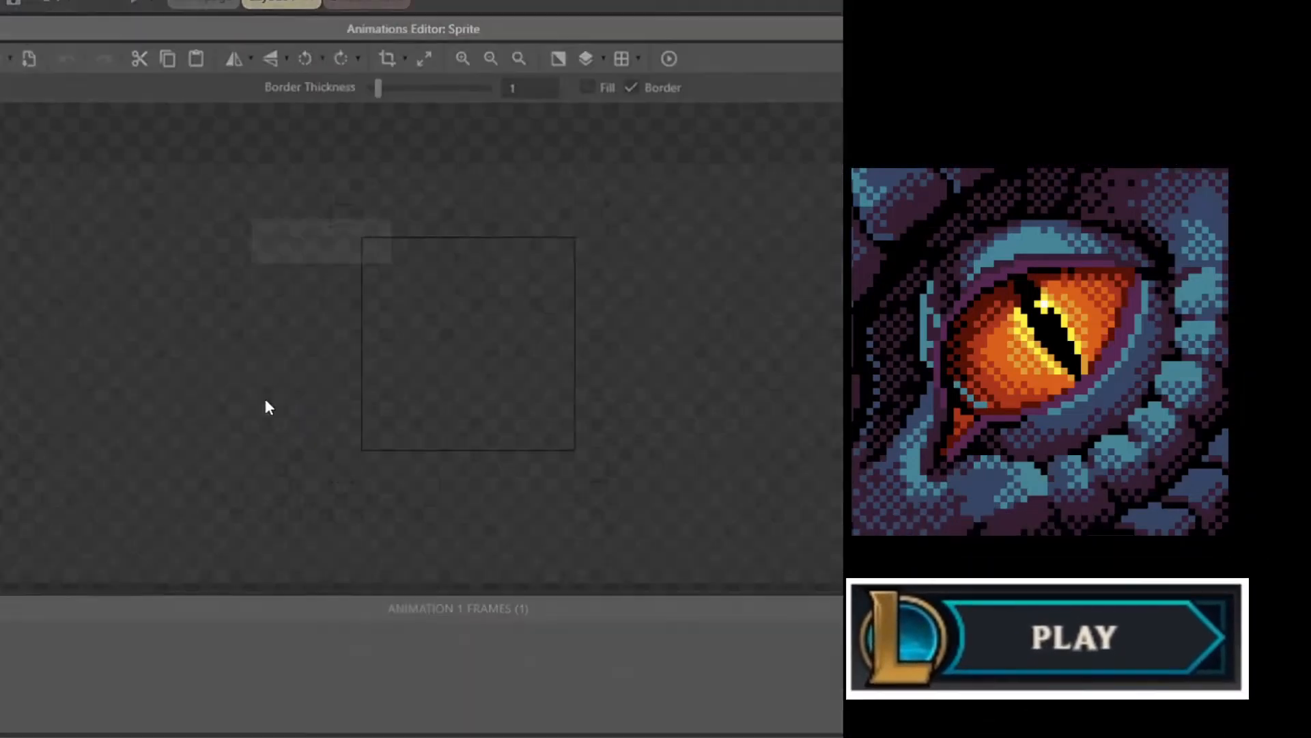
Resize the button sprite's canvas to 150×250 pixels.
click(424, 57)
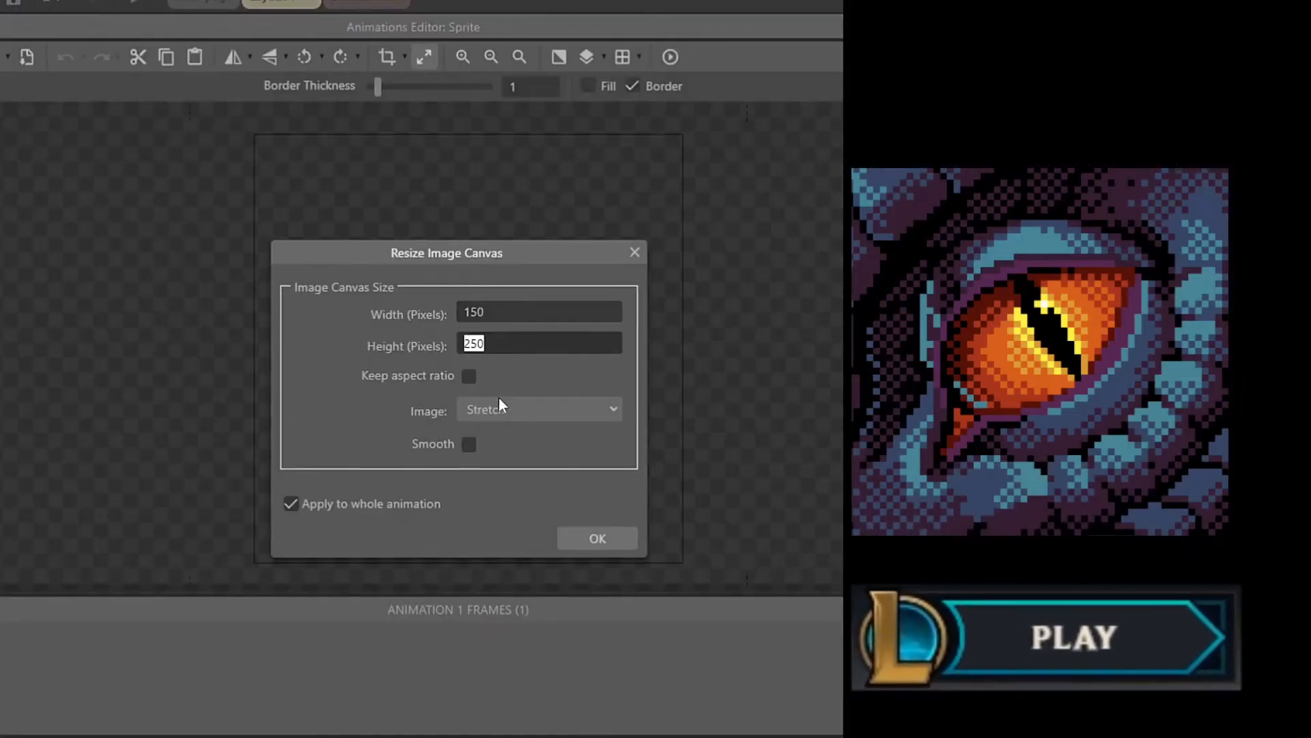
click(596, 538)
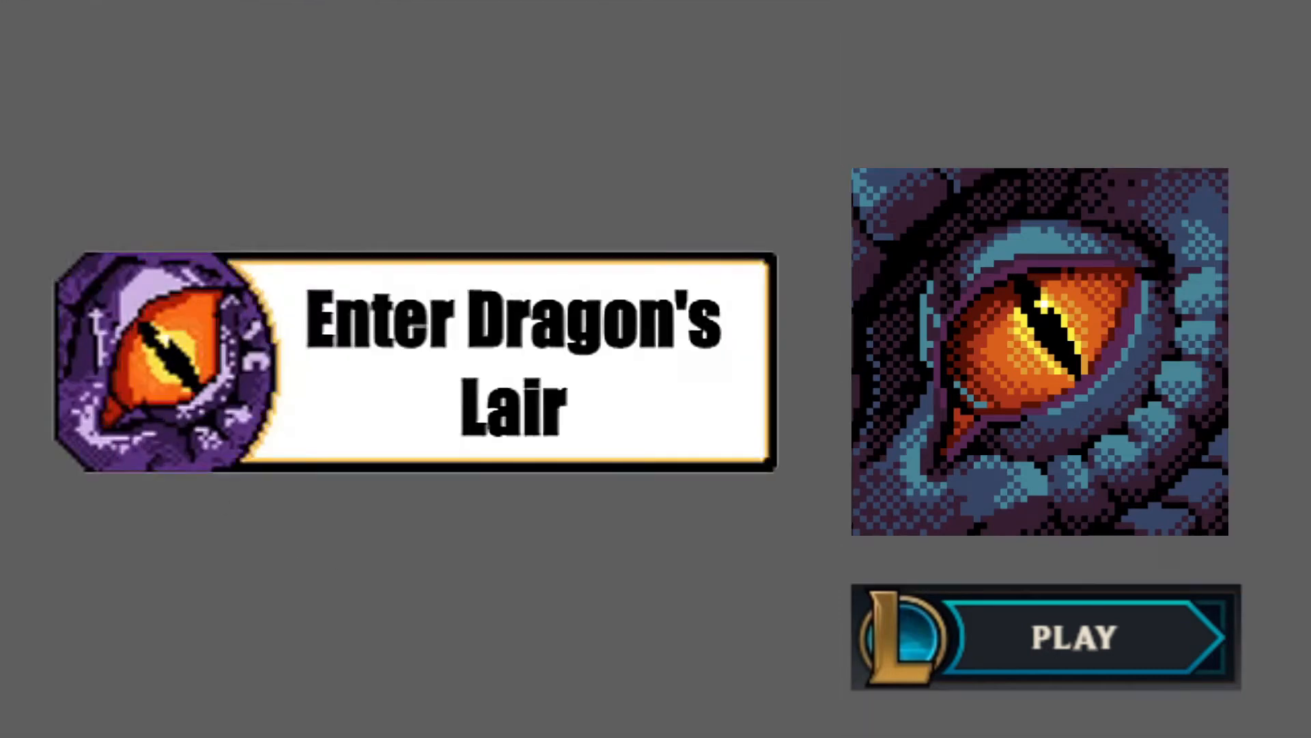
mouse_move(423, 506)
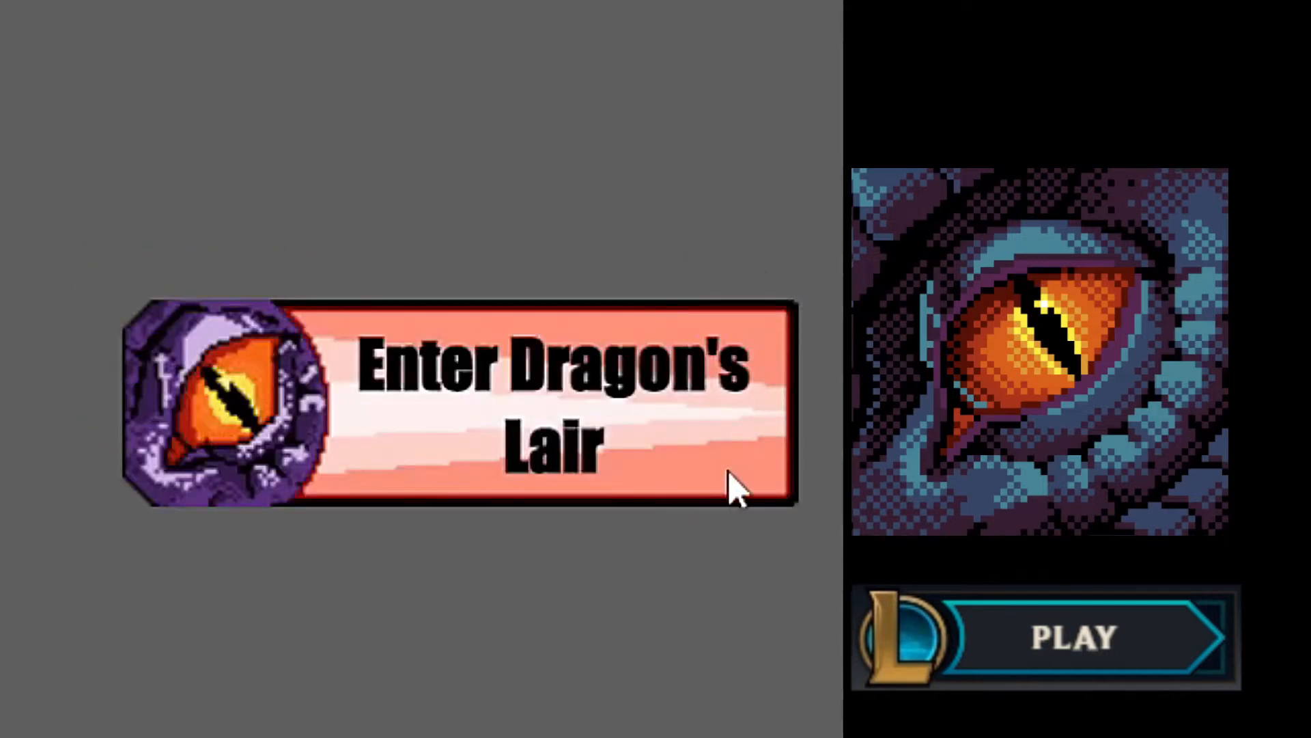
mouse_move(724, 502)
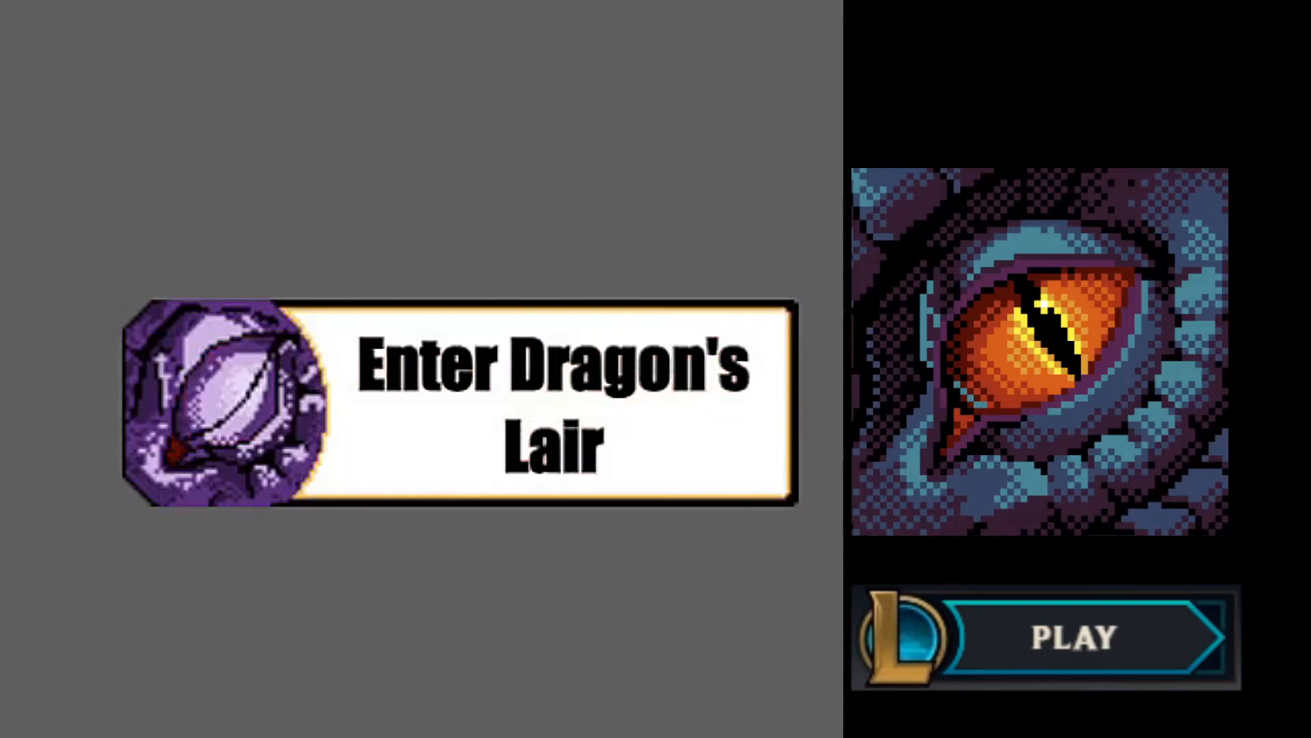
mouse_move(619, 443)
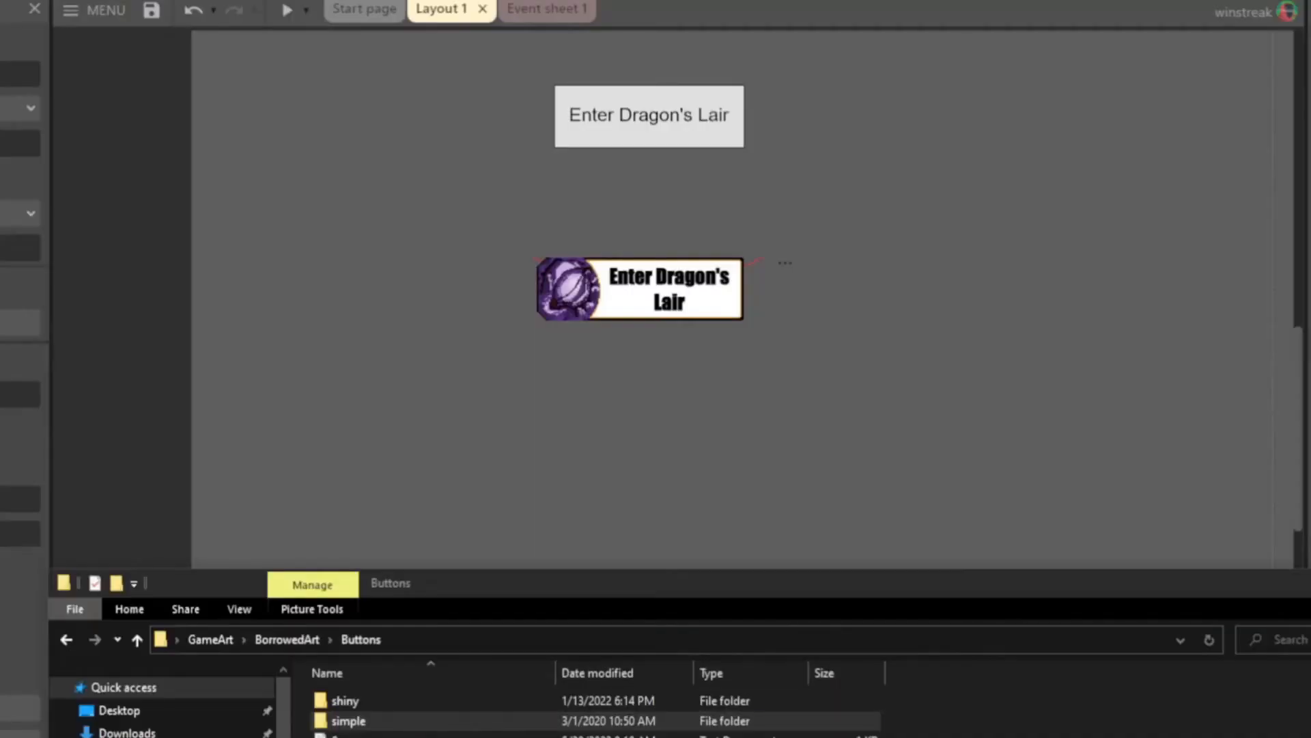
Open the stone button image from the simple buttons folder, enlarge it and check its canvas size.
double_click(347, 720)
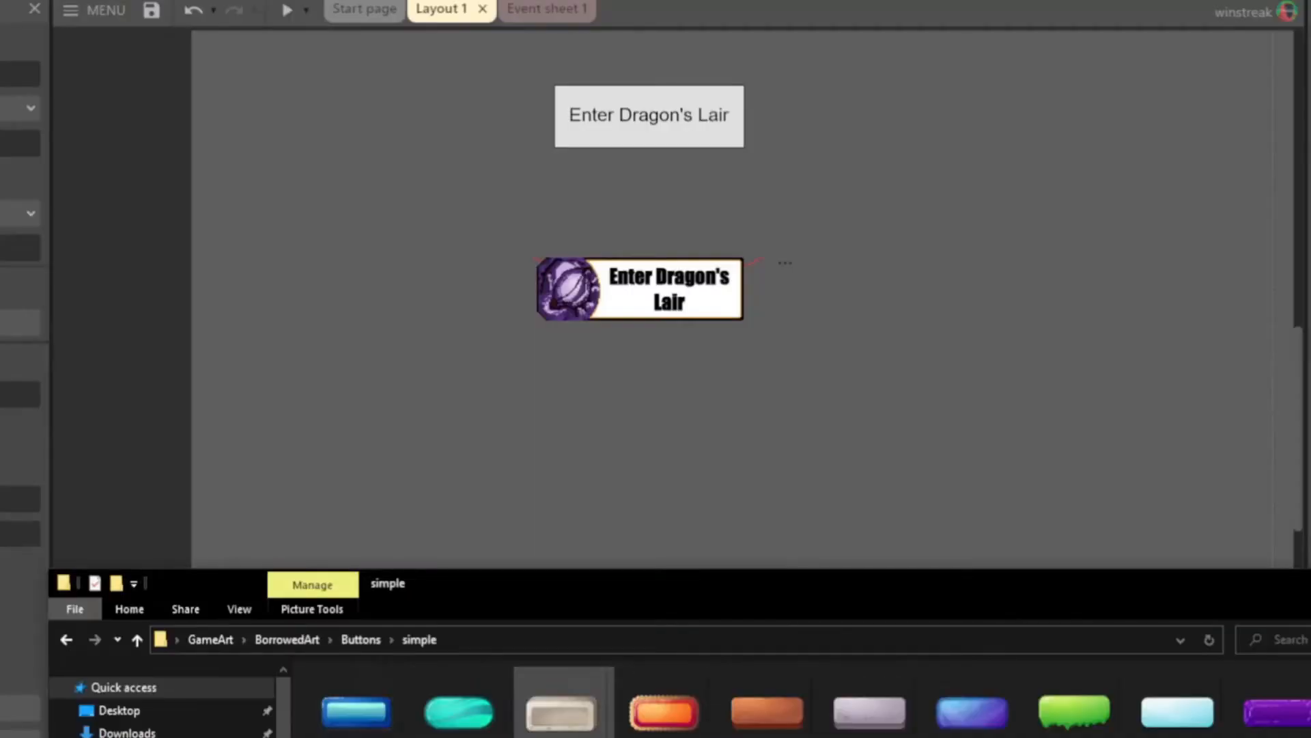
mouse_move(560, 711)
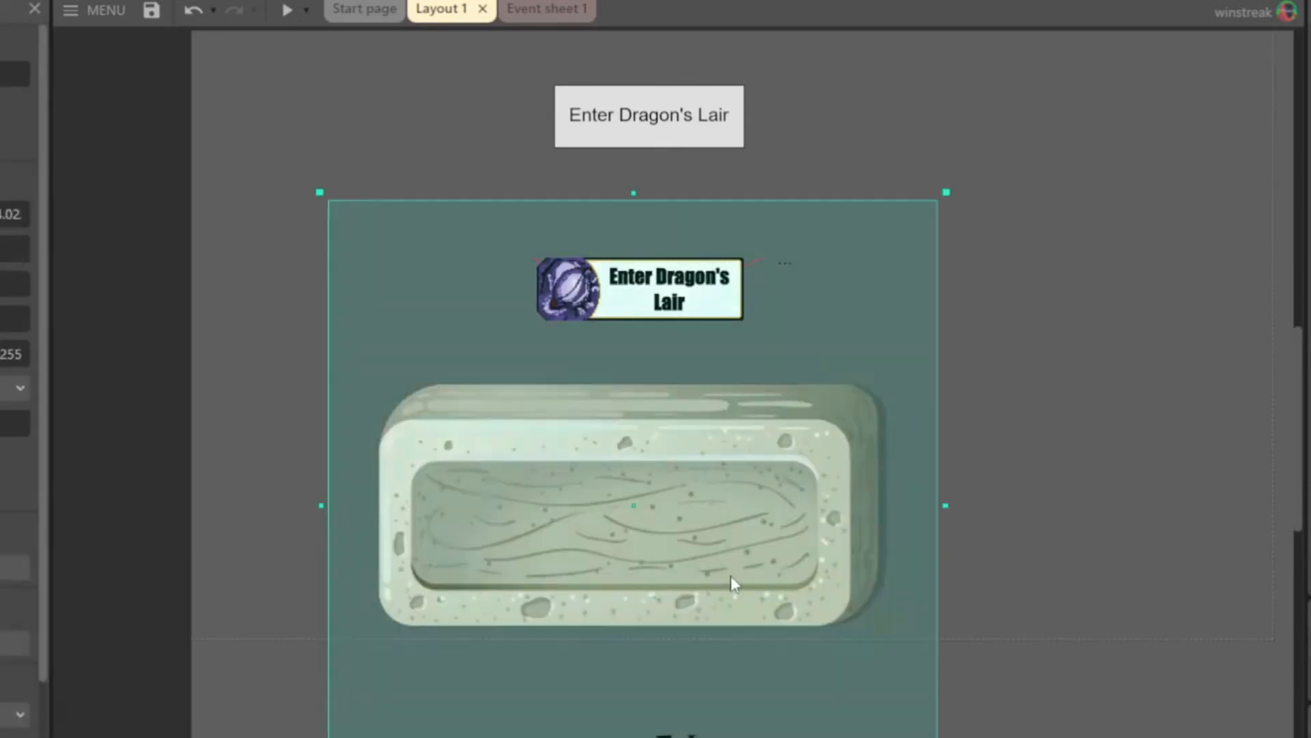
double_click(633, 506)
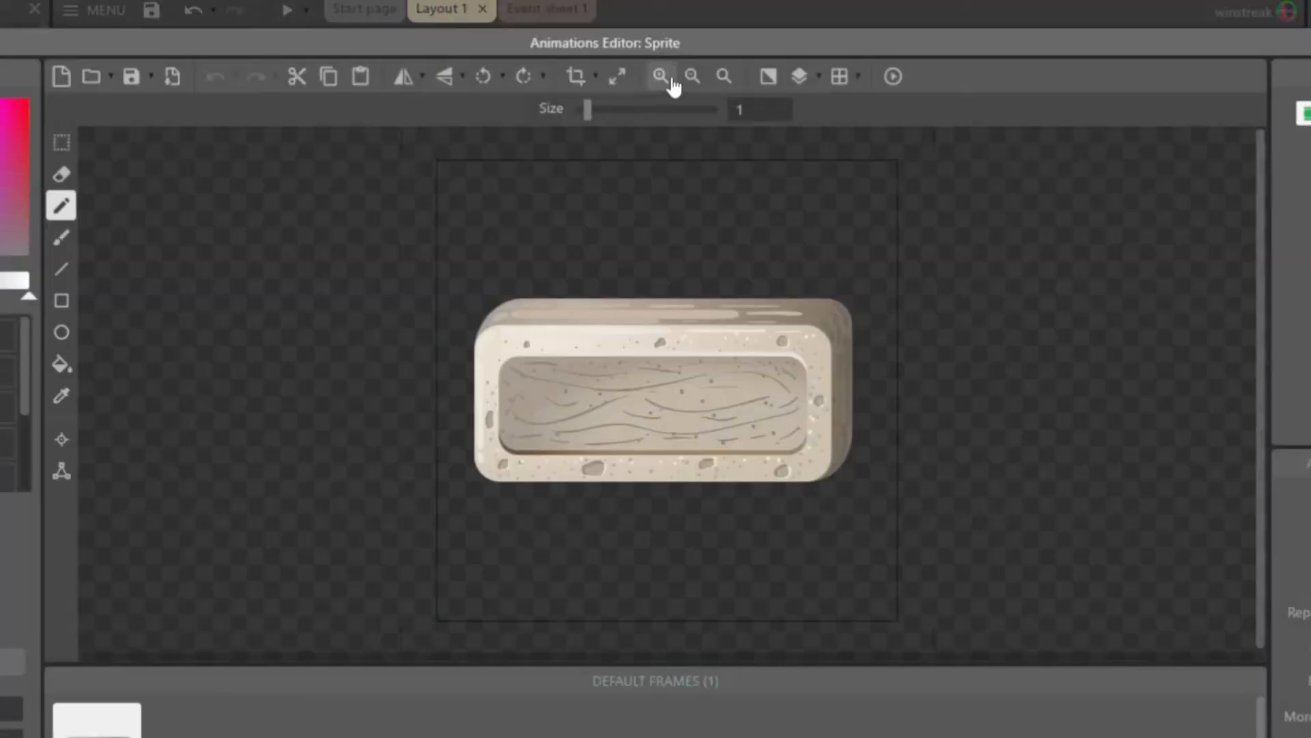
click(617, 75)
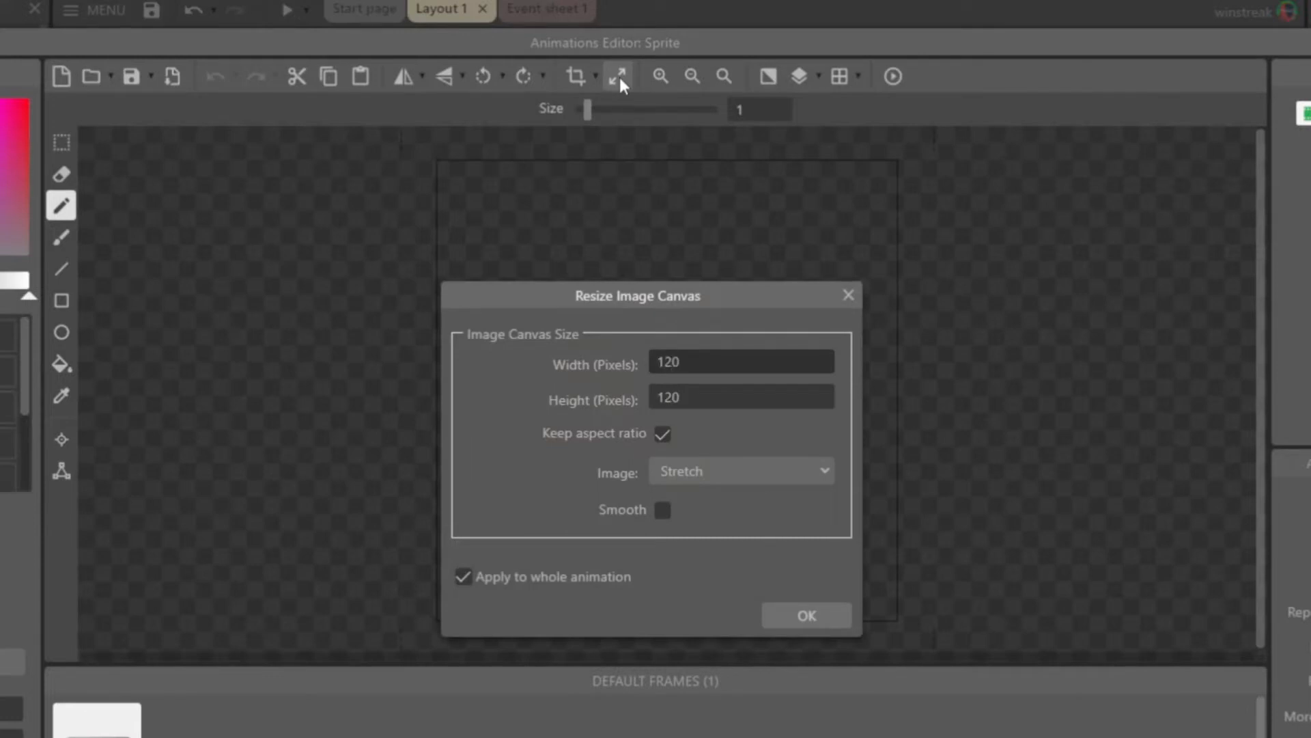
click(804, 615)
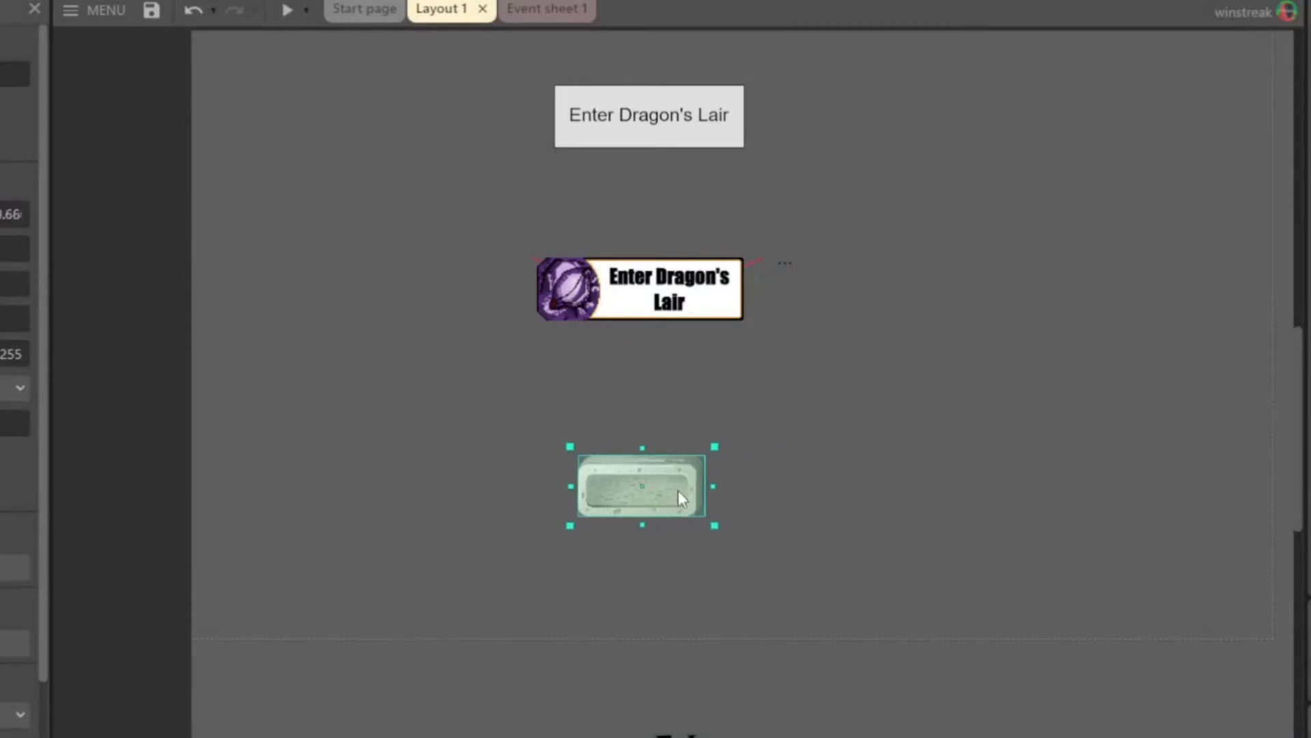
Inspect the stone button's Up and Down animations, then launch the layout preview.
double_click(642, 486)
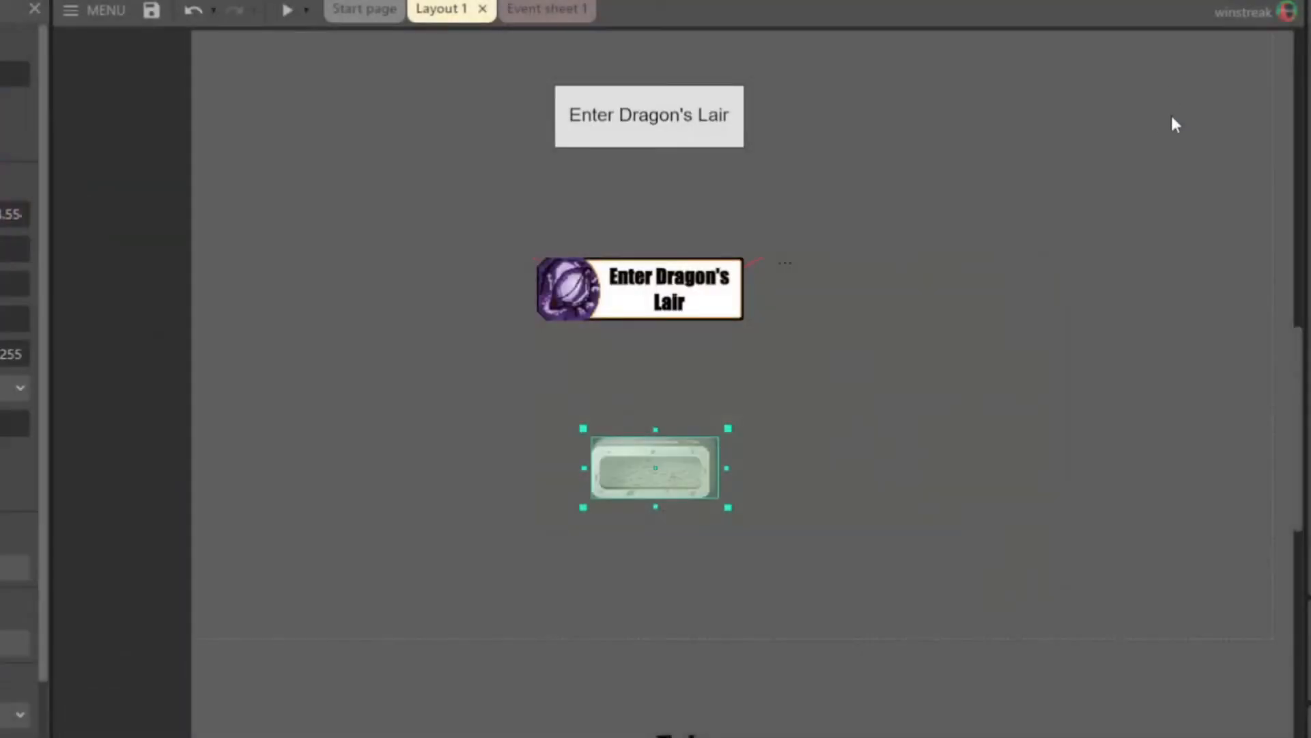
double_click(655, 469)
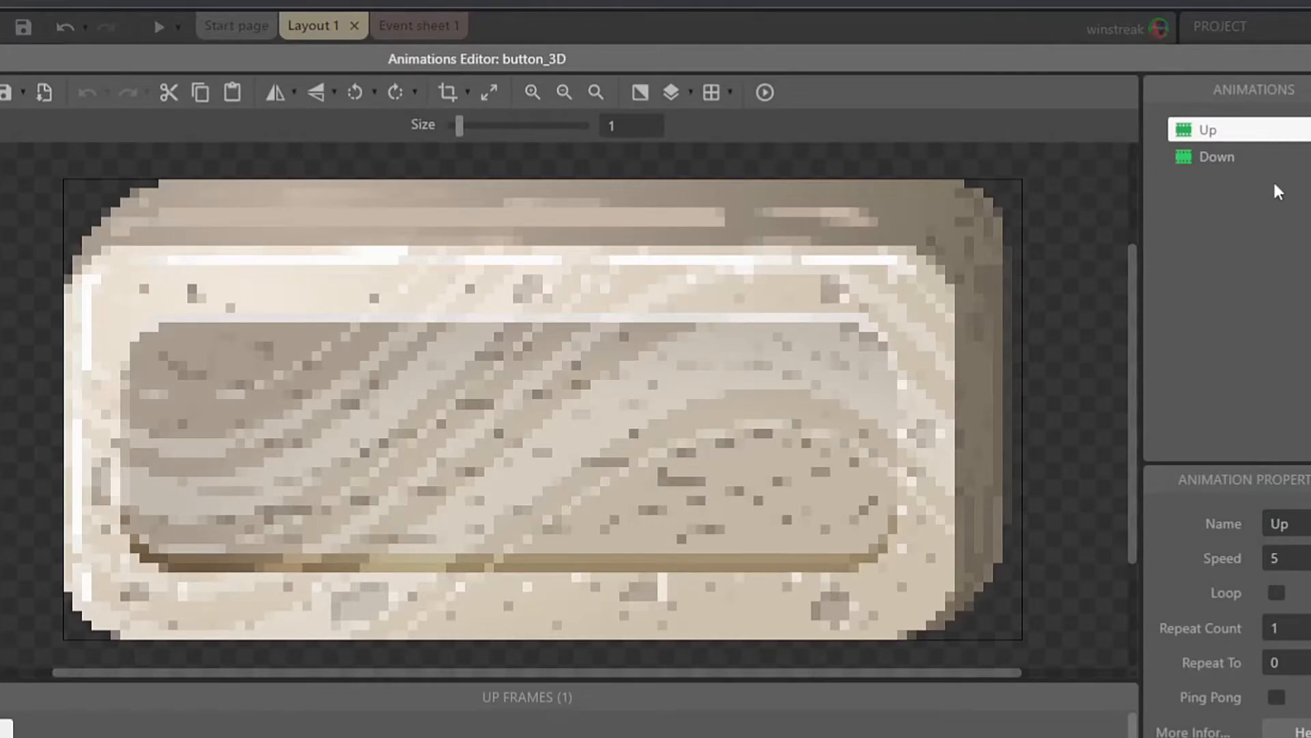
click(1215, 156)
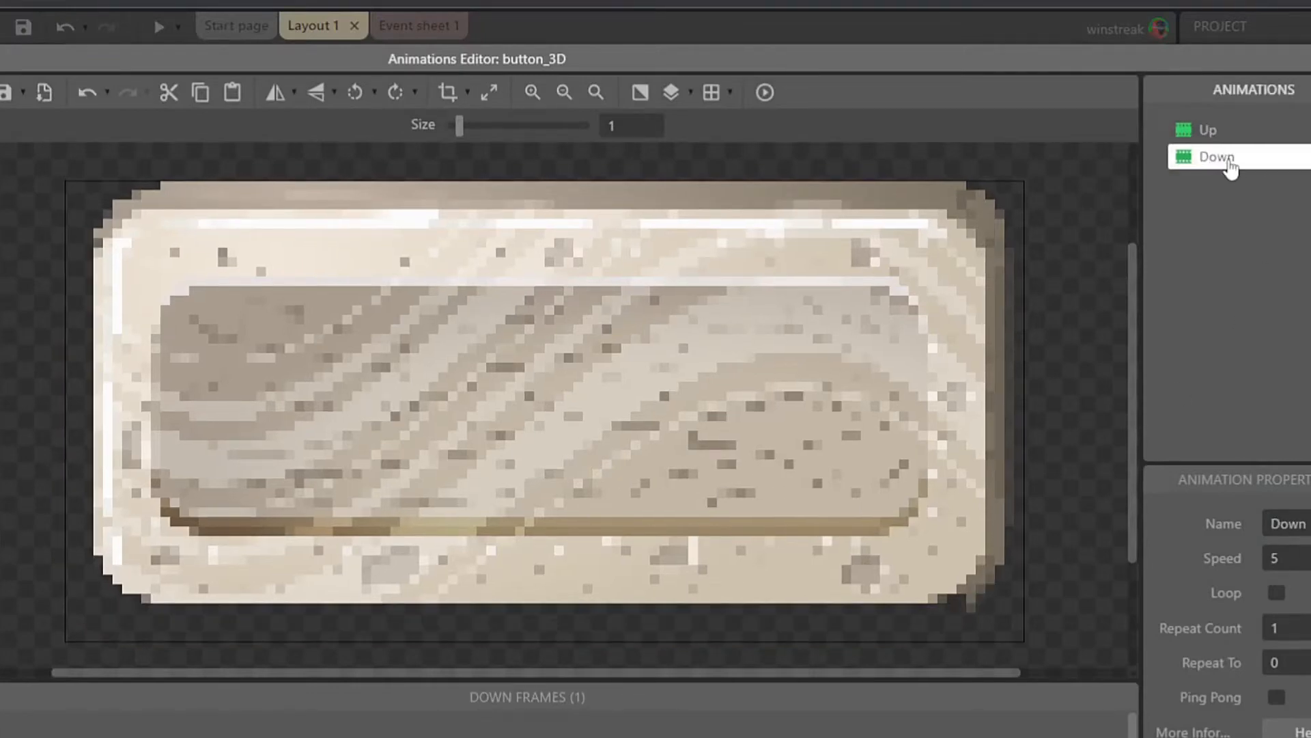
click(1207, 129)
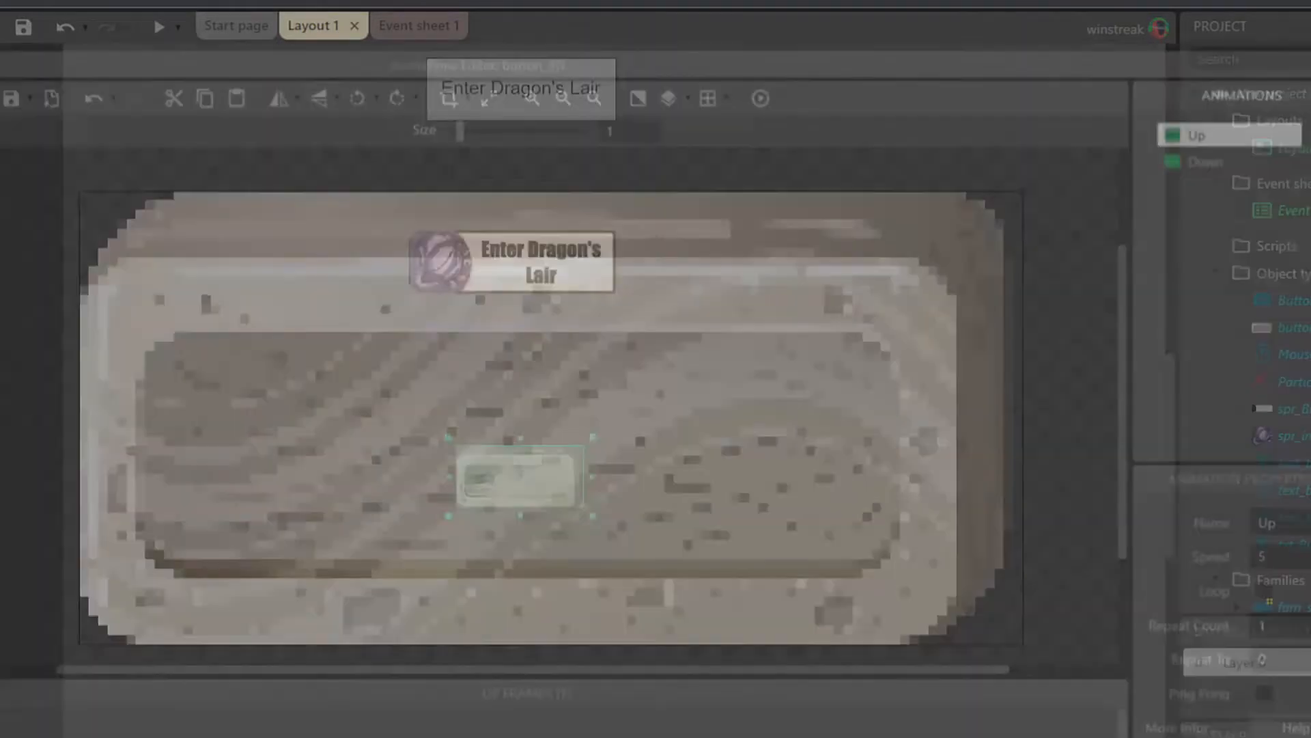
click(157, 26)
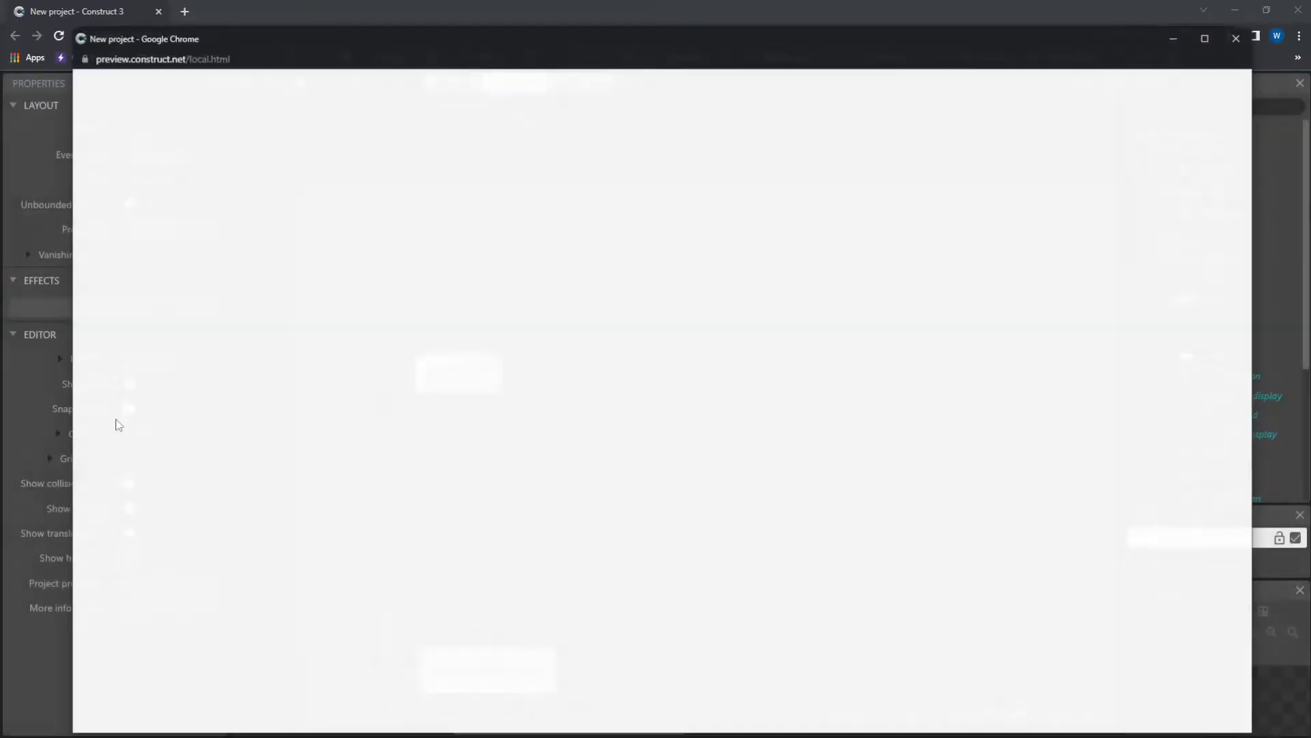
click(307, 347)
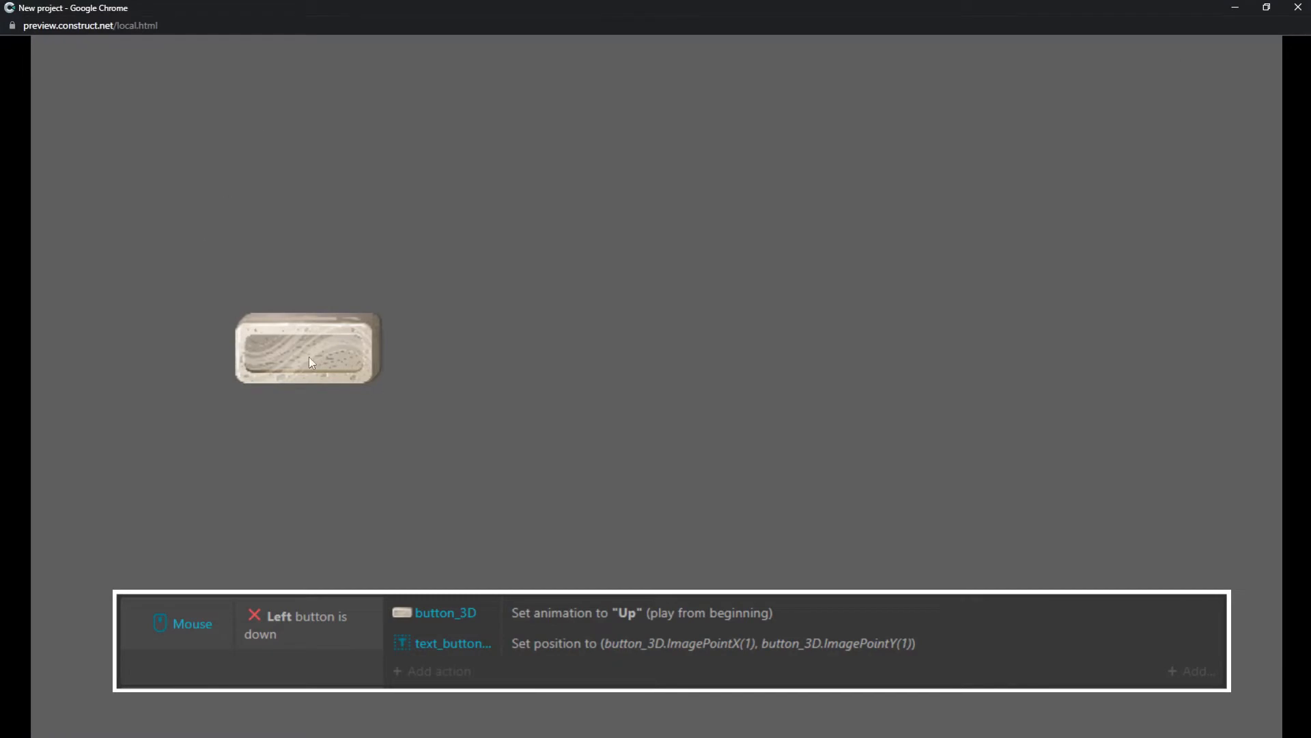
click(308, 347)
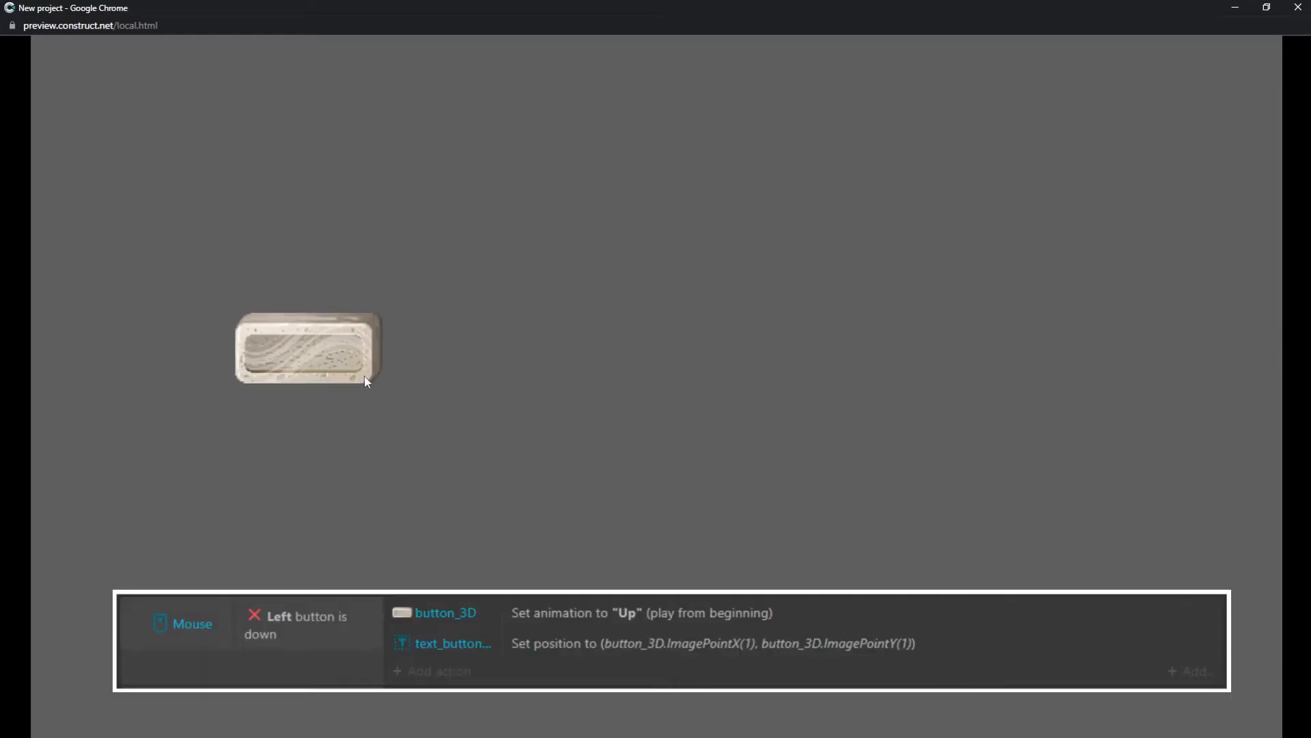
mouse_move(379, 542)
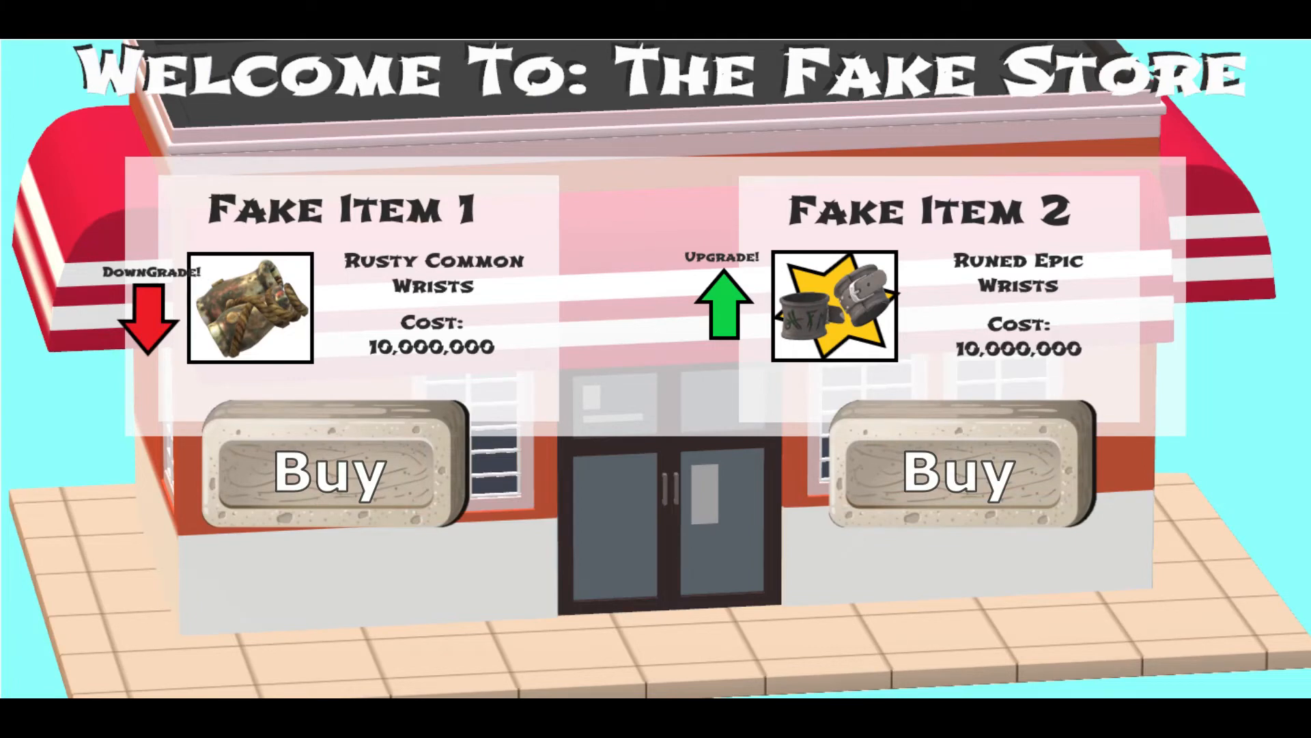
mouse_move(276, 560)
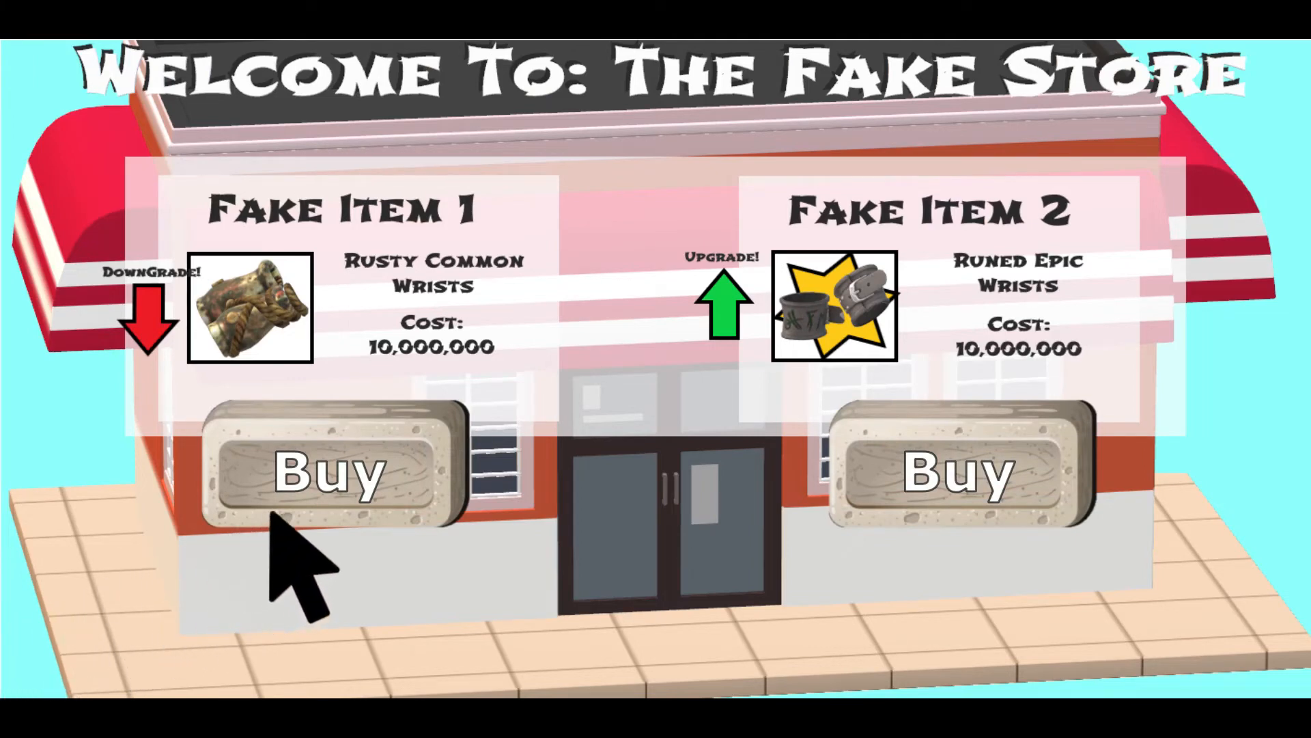
Press the first Buy button in the preview twice to watch it sink.
click(333, 473)
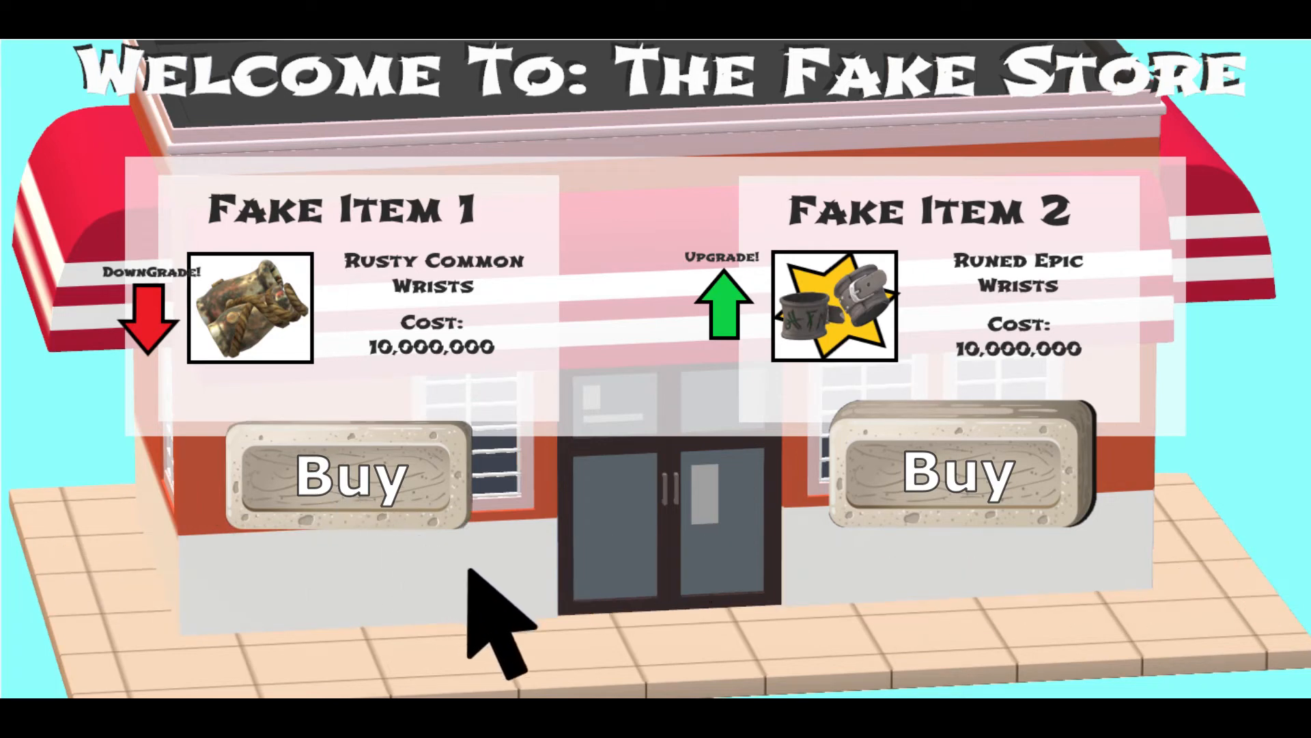
click(342, 471)
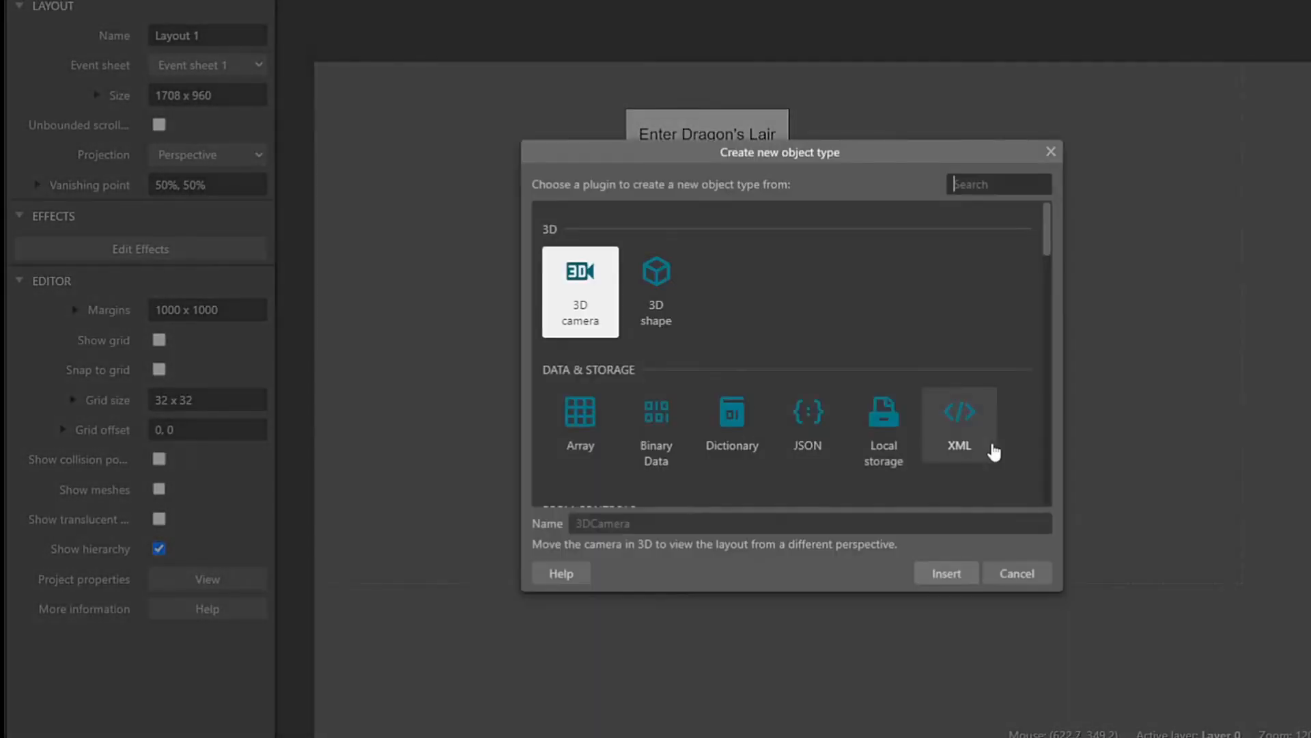
Add a Text object for the Enter label and centre it vertically.
click(944, 573)
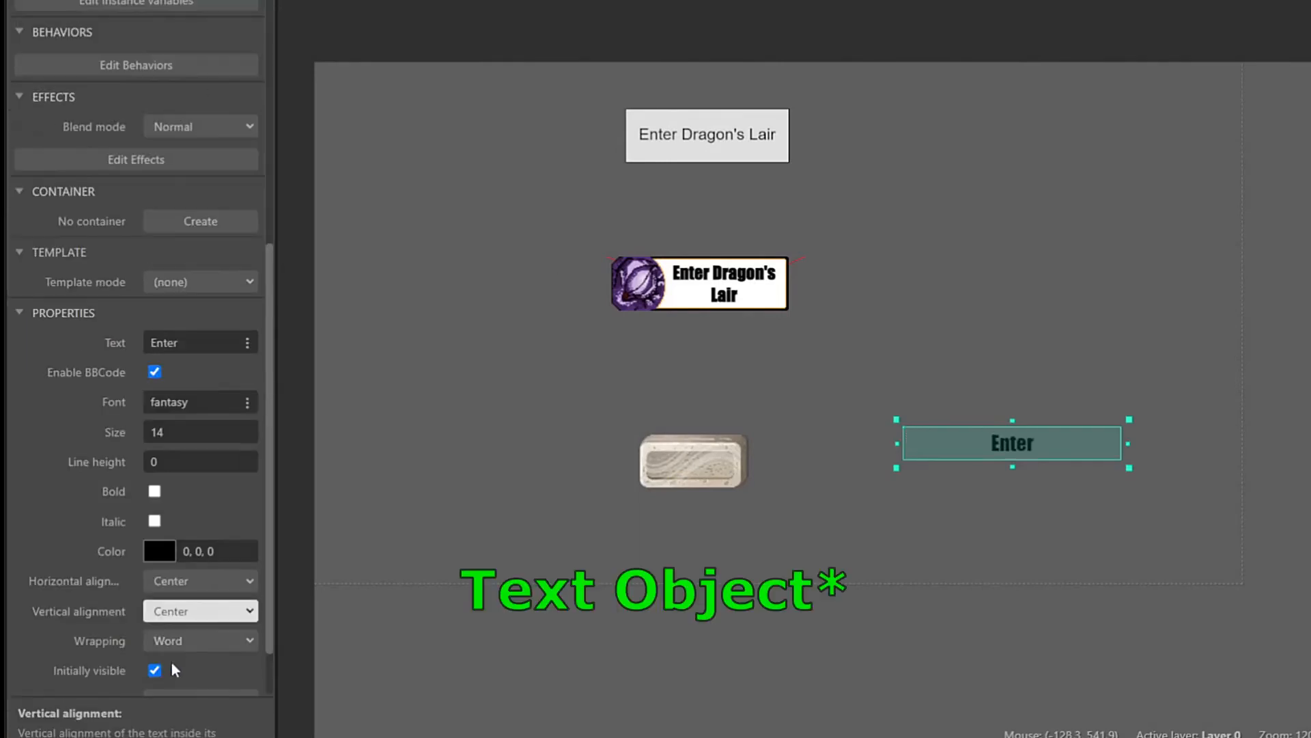
click(200, 610)
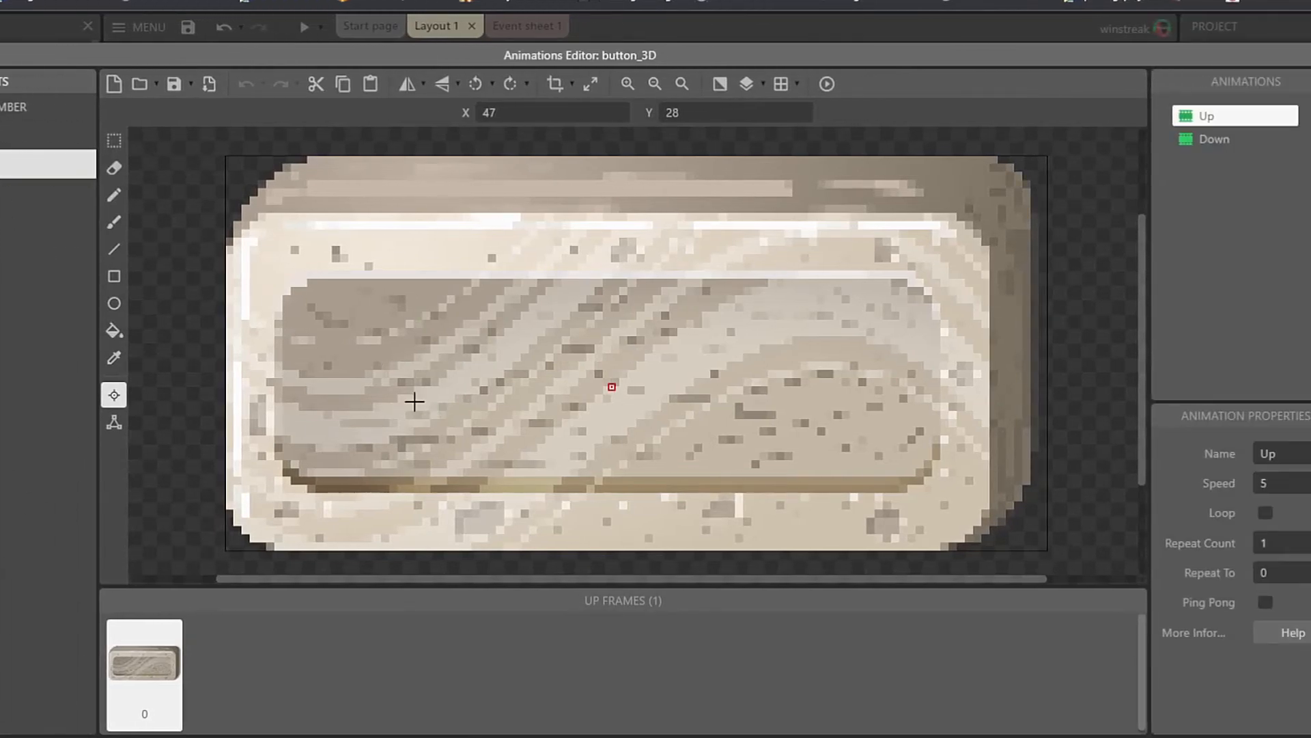
Switch between the stone button's Down and Up animations twice to compare frames.
click(1213, 138)
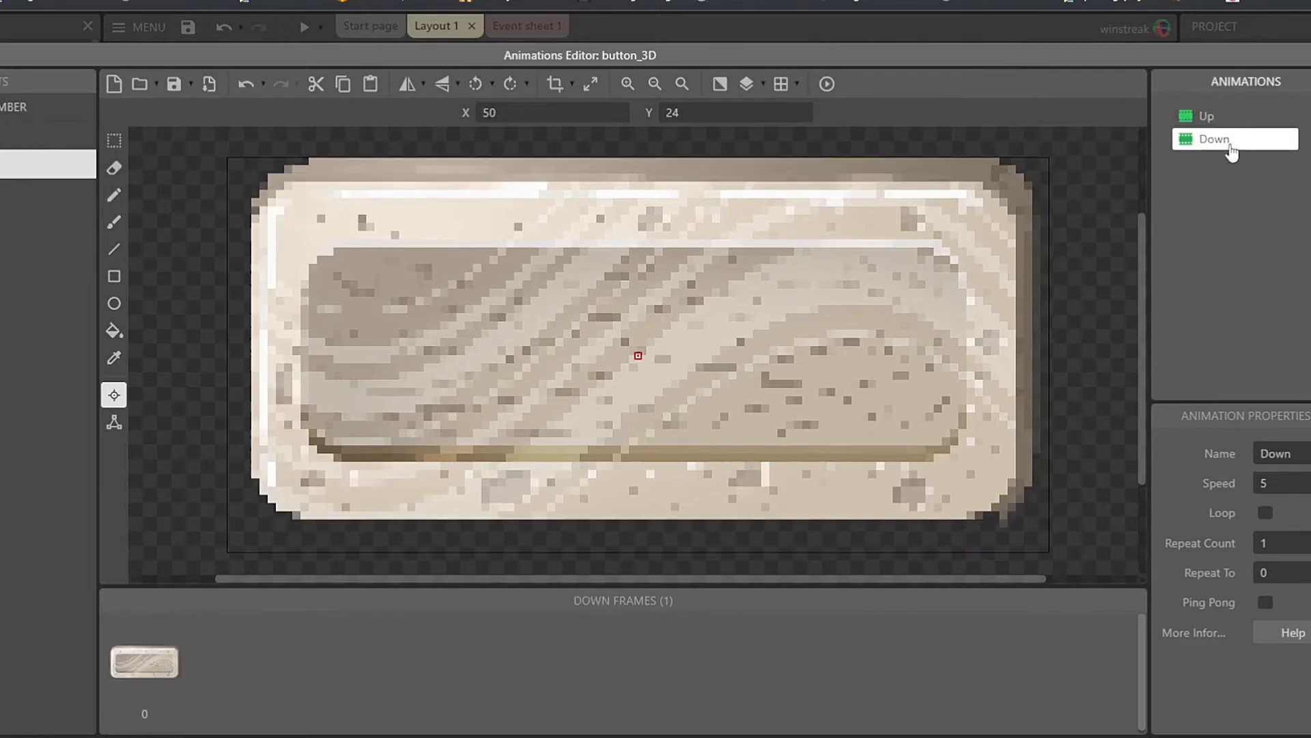
click(1207, 116)
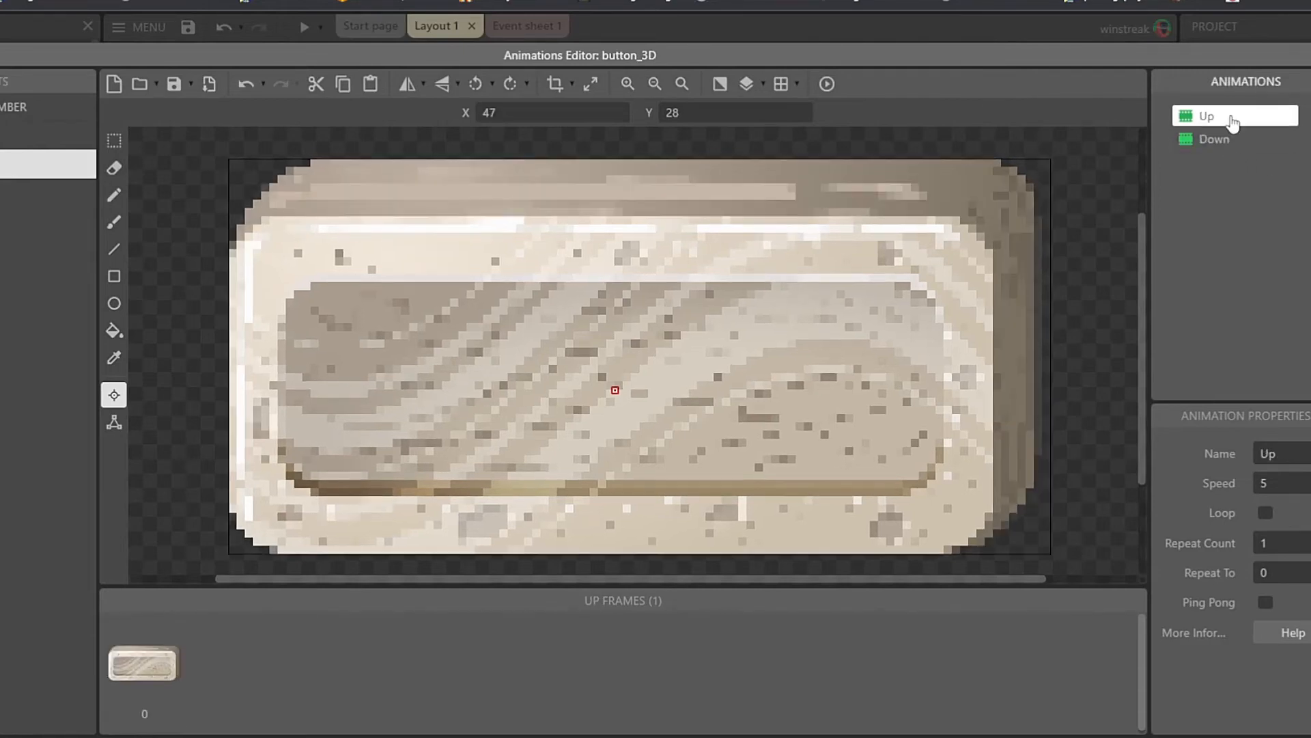
click(1215, 139)
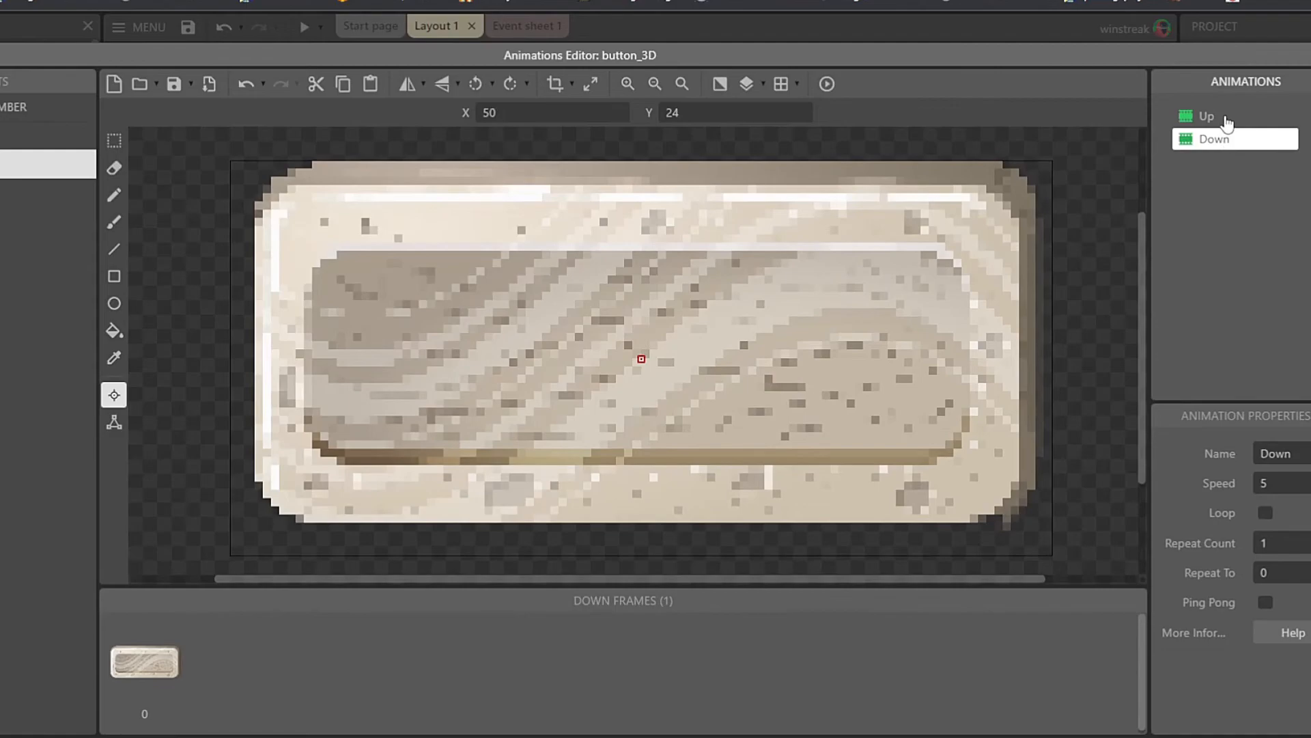
click(1207, 116)
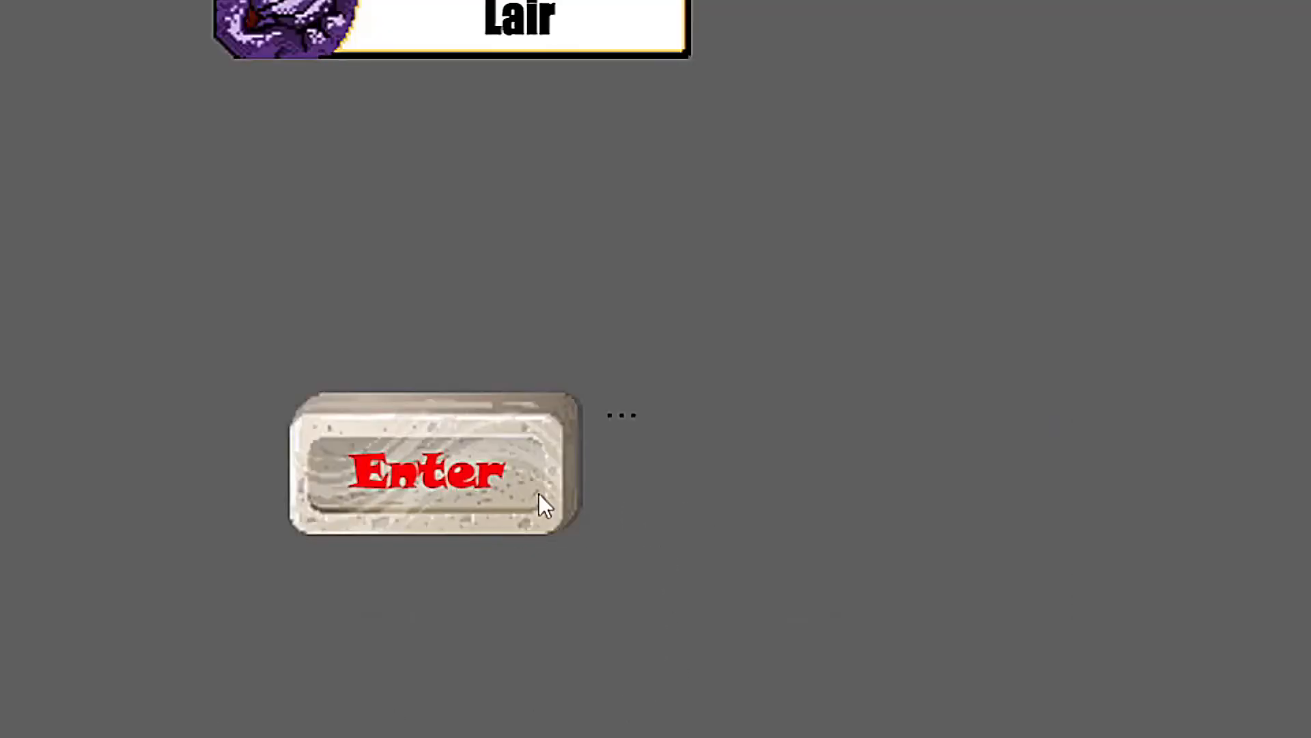
Hover, press and click the Enter button in the preview to see its status messages.
click(432, 469)
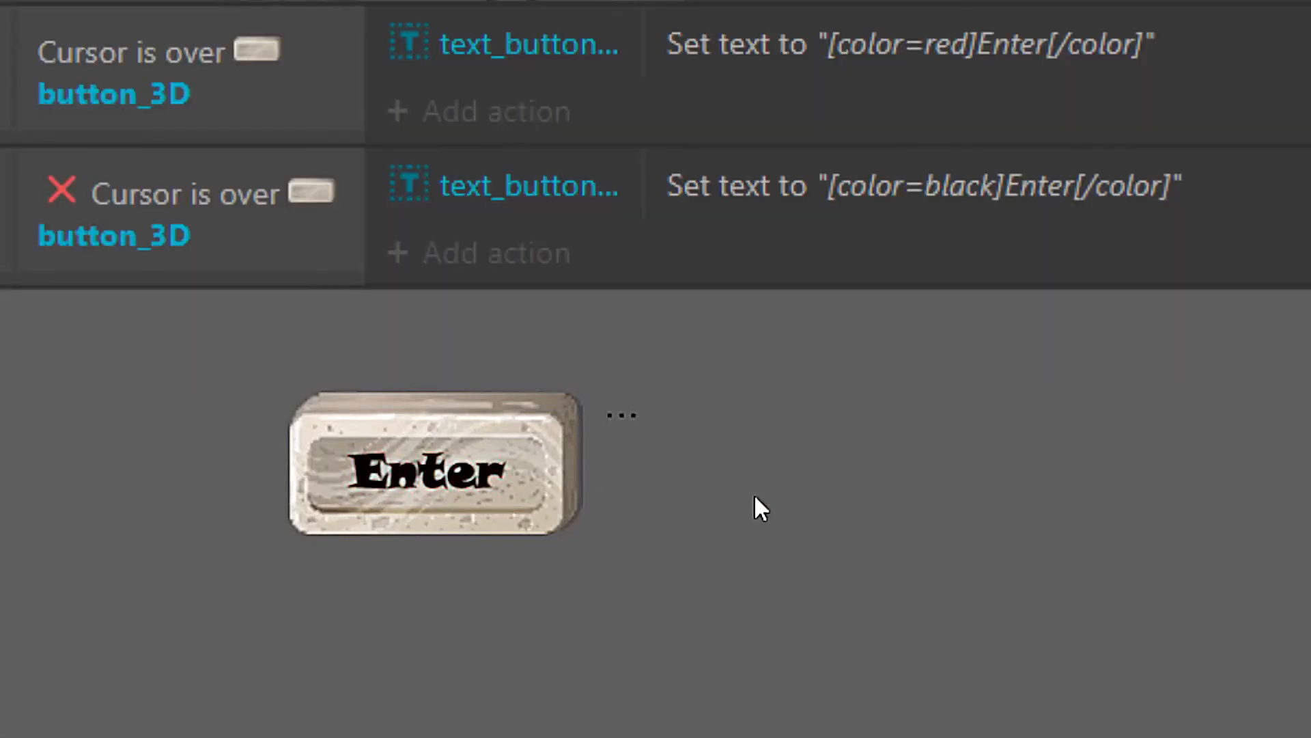
click(431, 465)
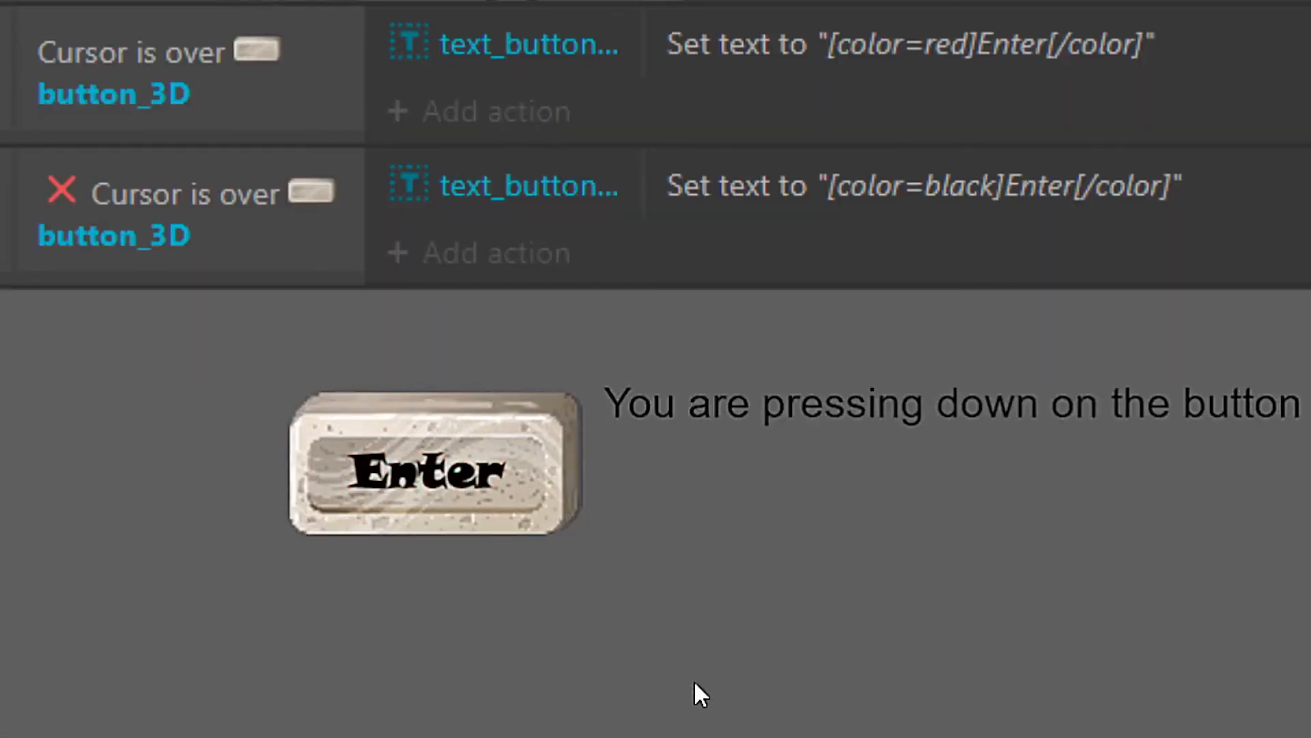
click(433, 465)
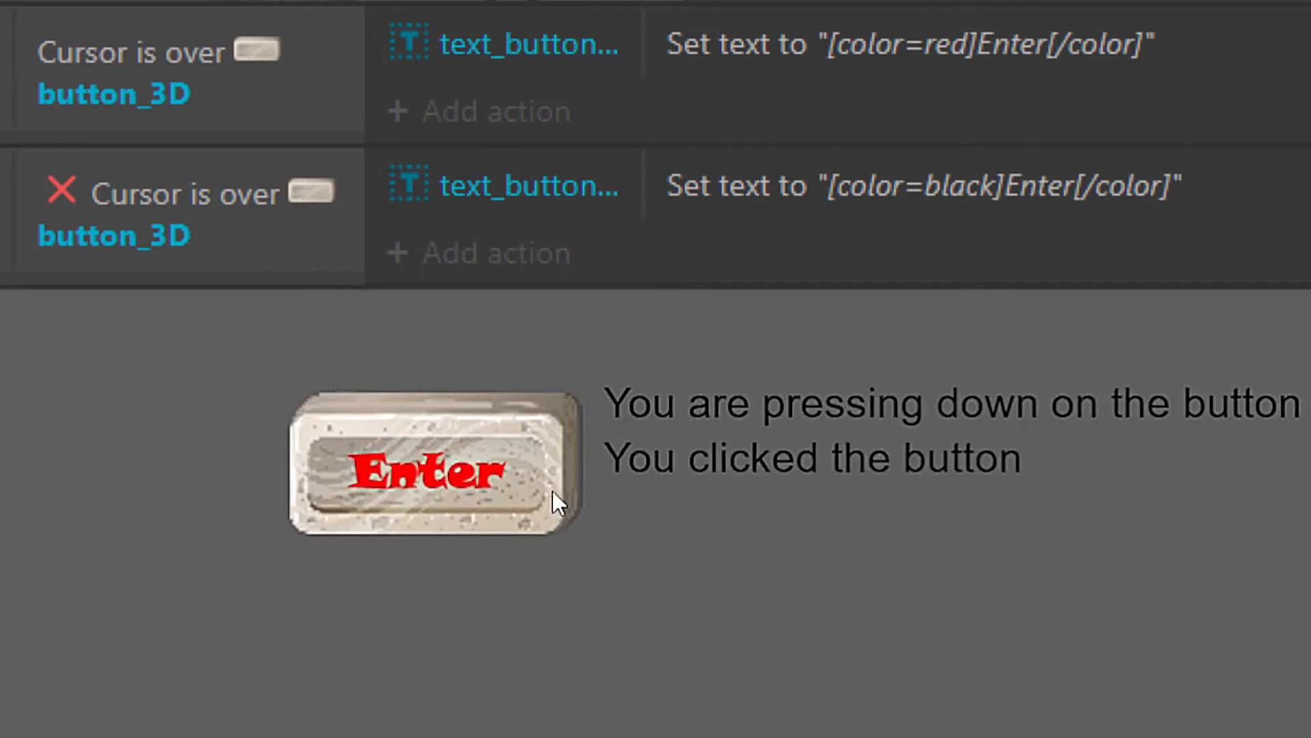